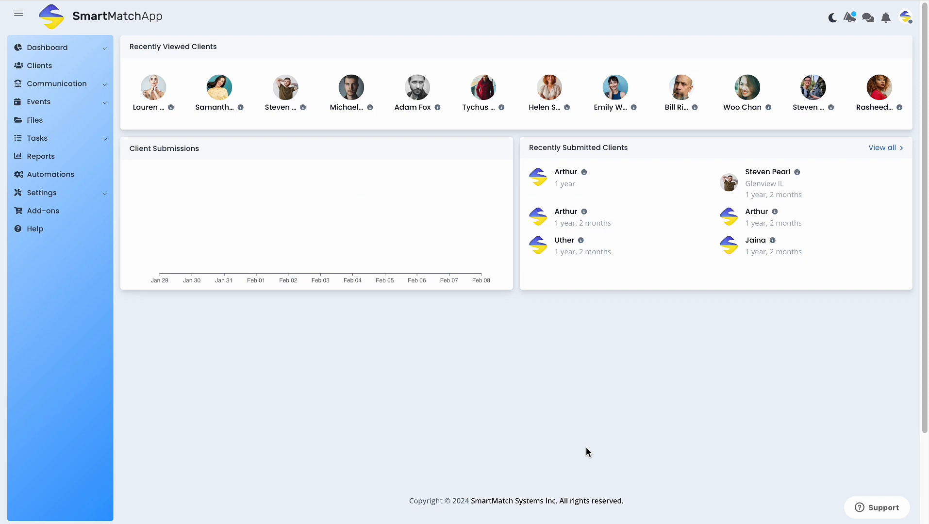
mouse_move(599, 445)
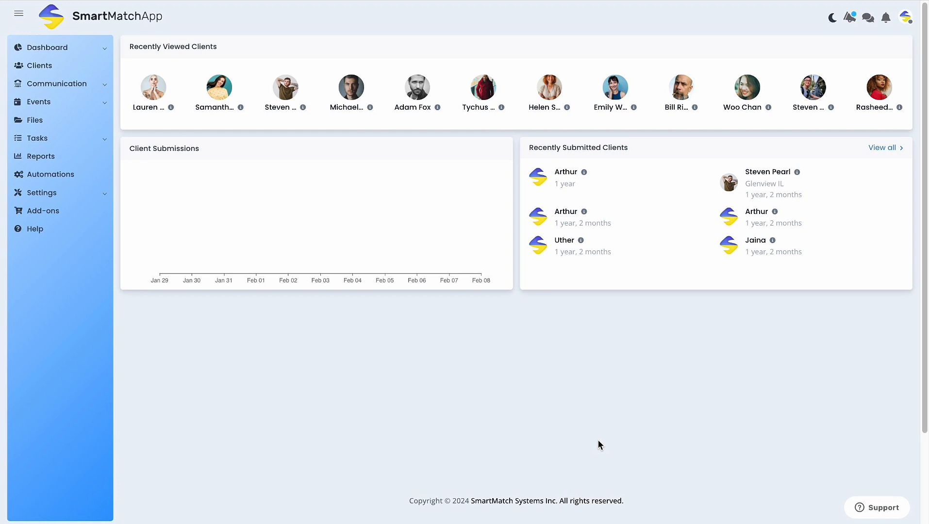
mouse_move(50, 174)
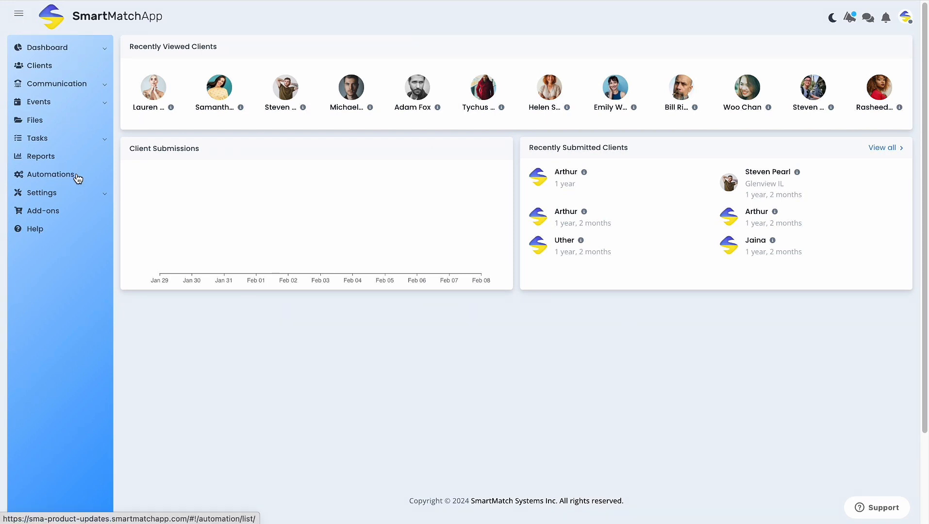
mouse_move(62, 178)
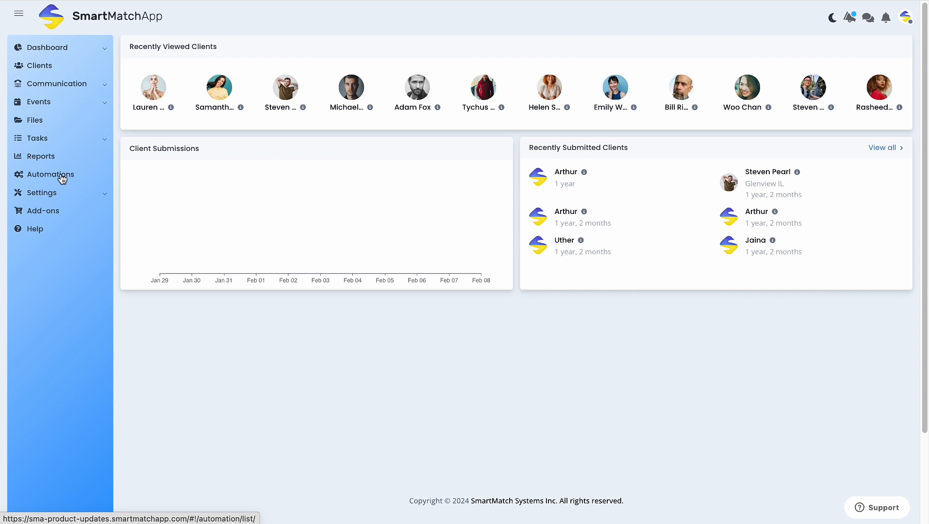
- Create a workflow named 'Auto Update Age Preferences' with a Client Birthday trigger
click(51, 174)
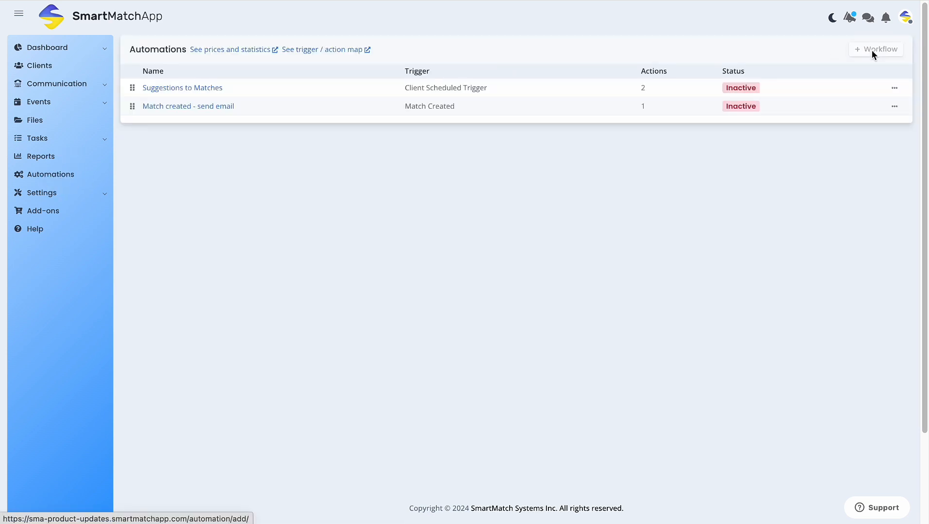
click(876, 49)
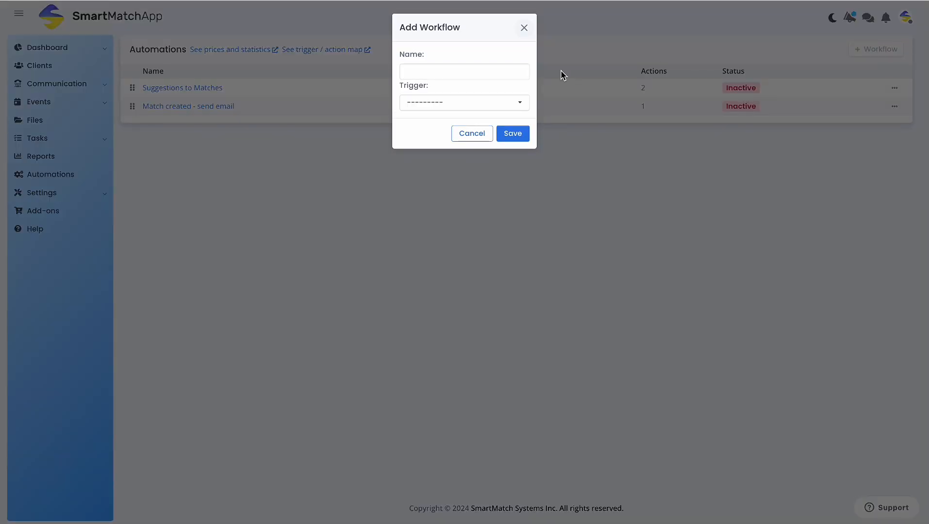
text(Auto Update)
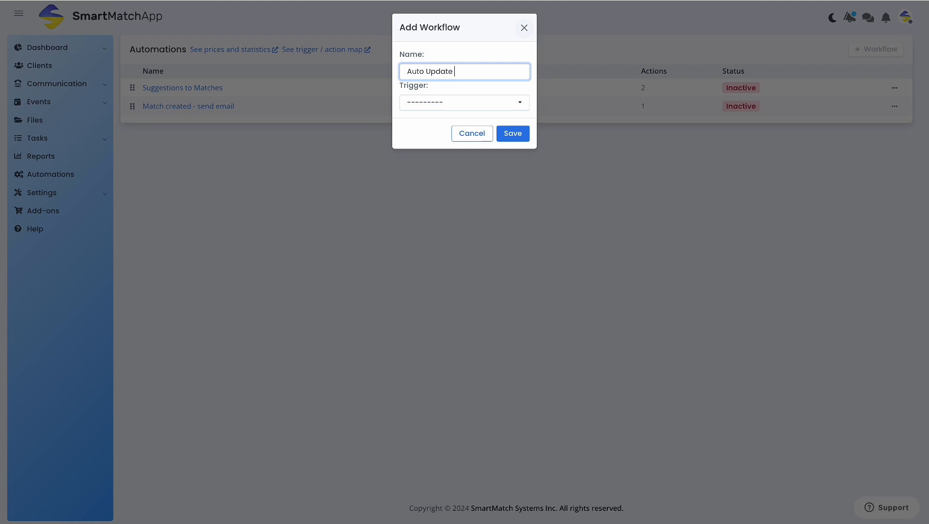
text(Age Preference)
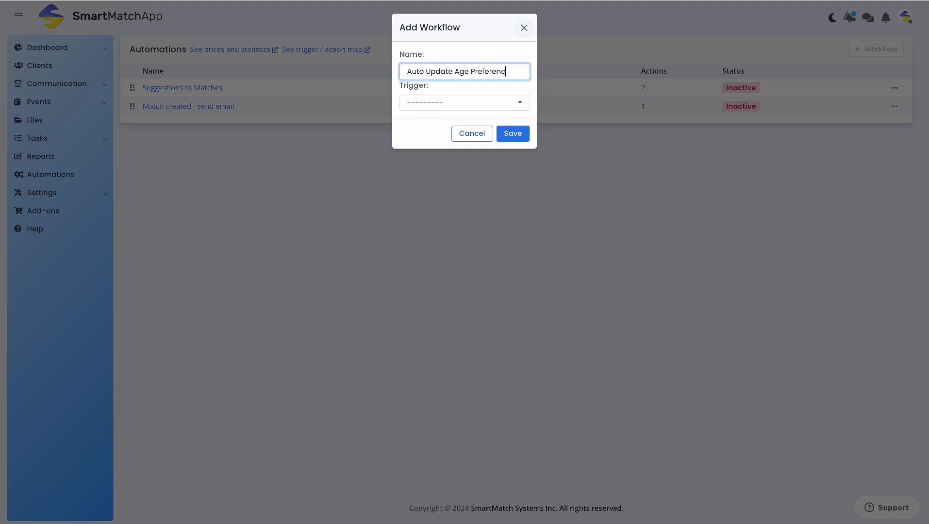
text(es)
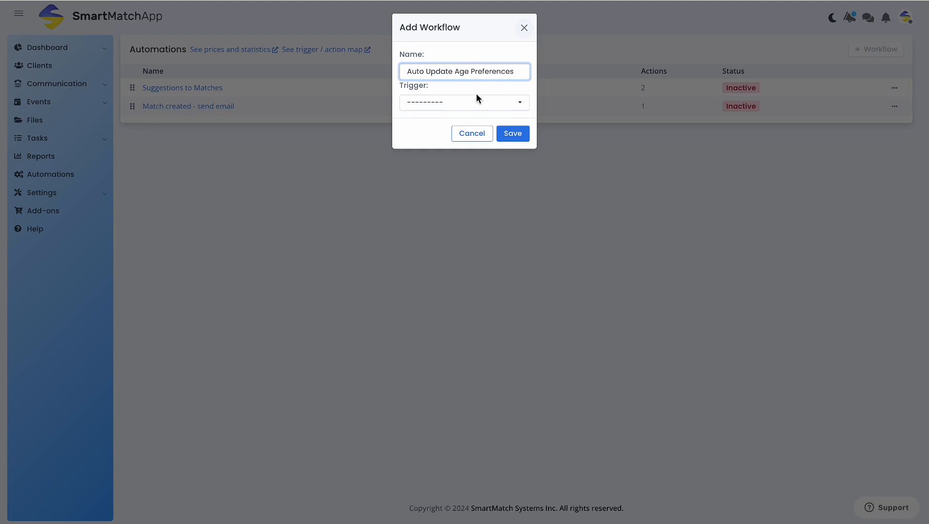
click(464, 102)
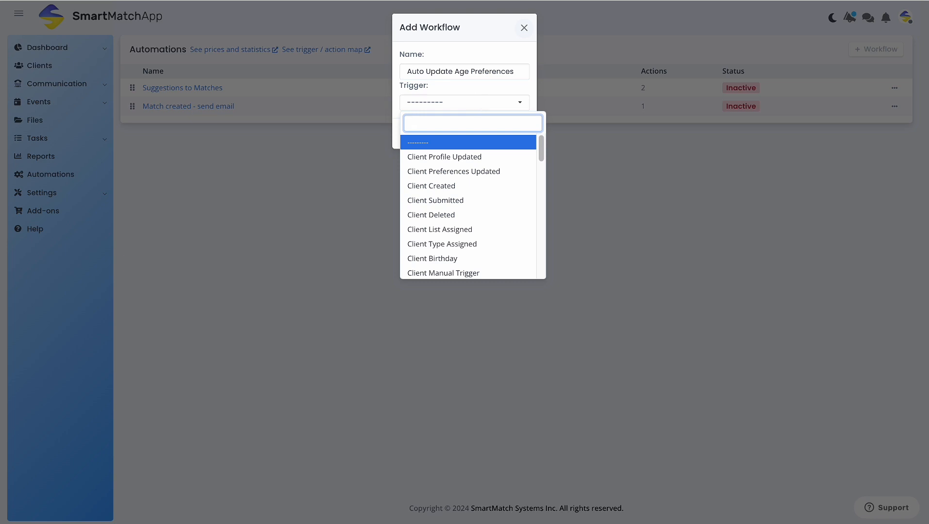
text(birth)
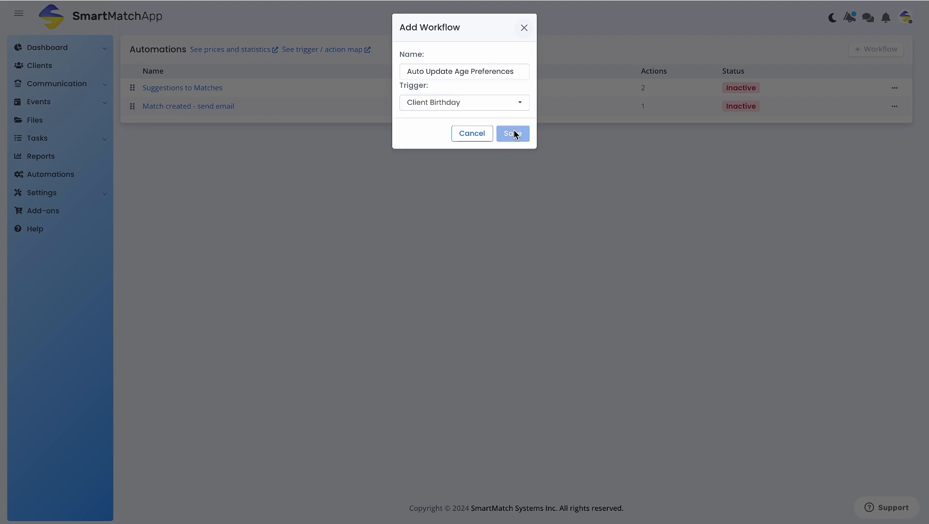
- Save the new workflow and start adding an action
click(511, 132)
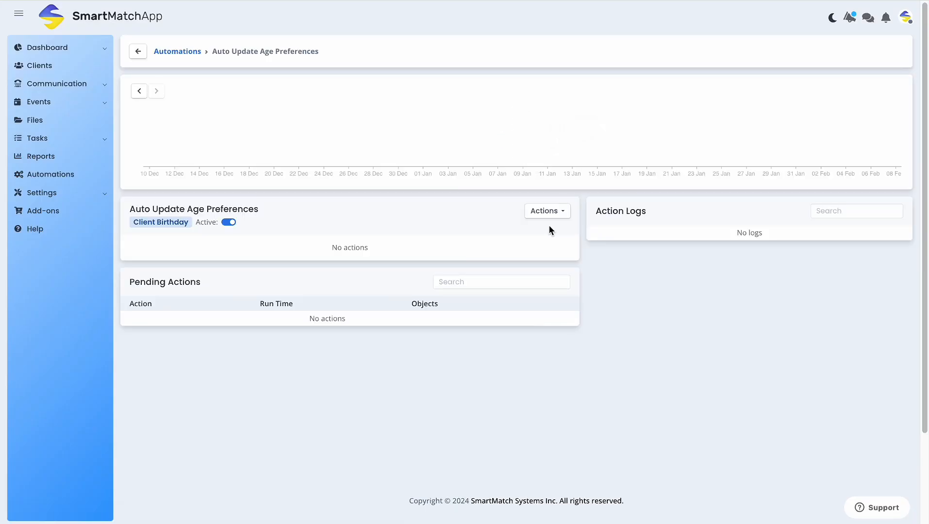
mouse_move(463, 219)
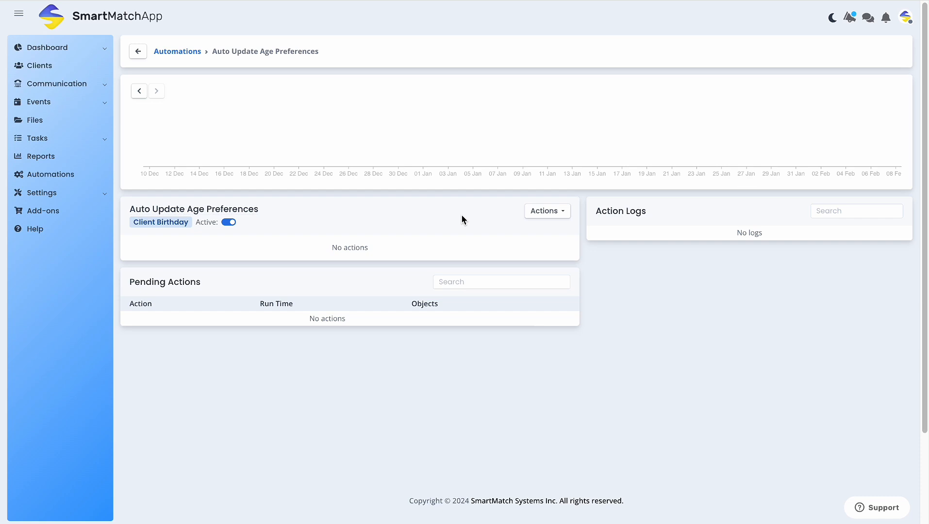
click(546, 211)
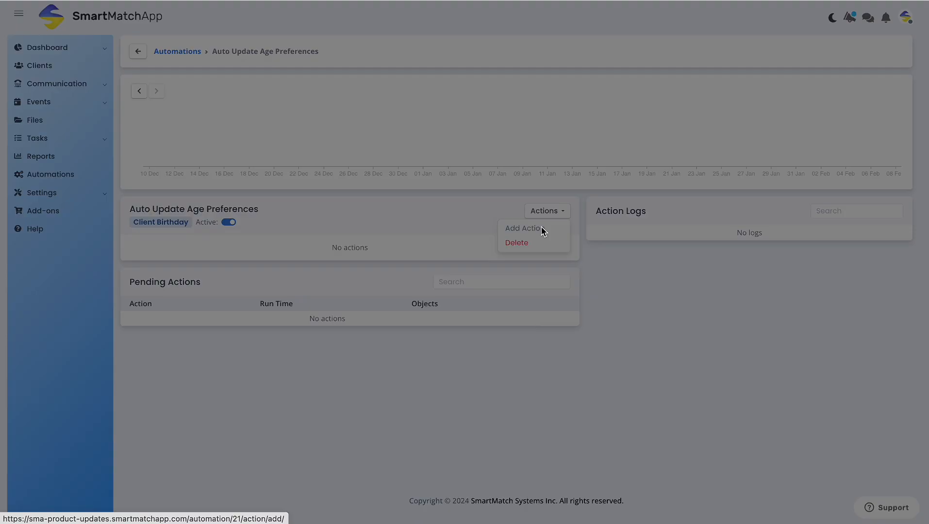
click(523, 228)
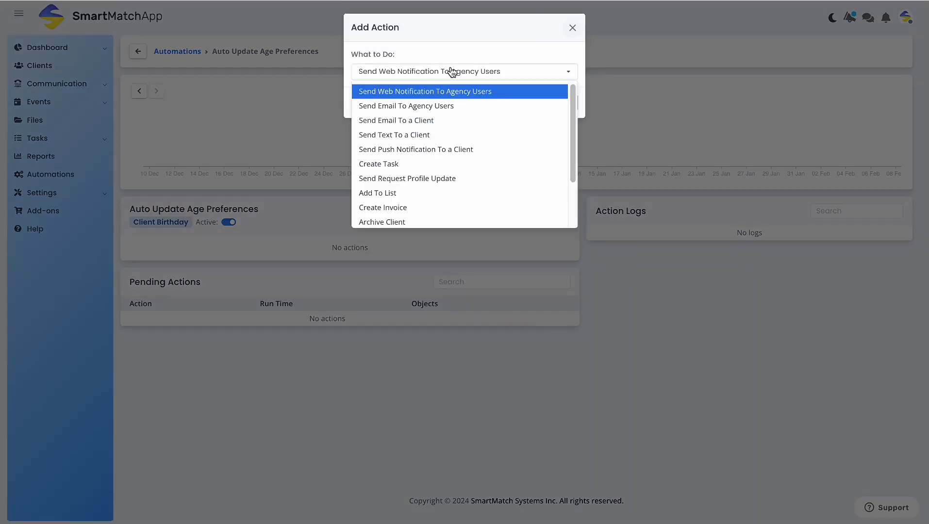
- Choose Update Age Preferences as the action and save it
scroll(down, 3)
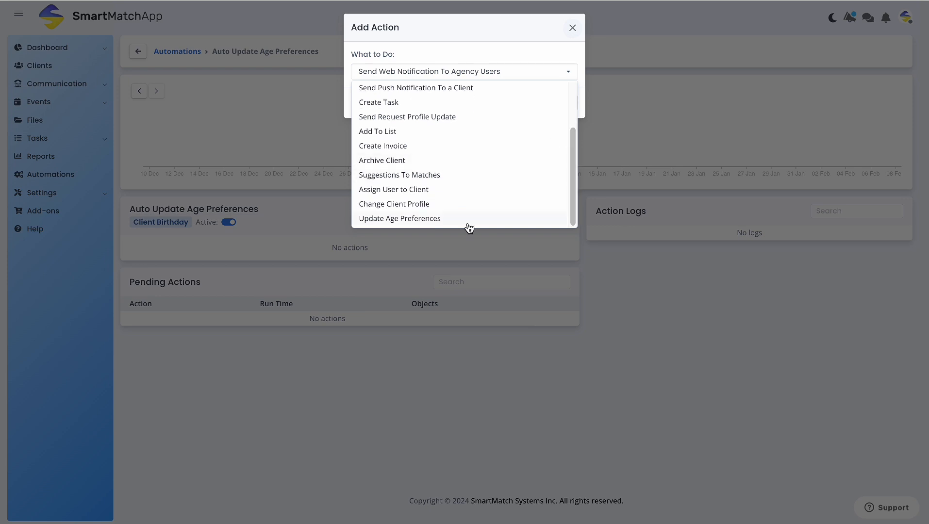
mouse_move(402, 223)
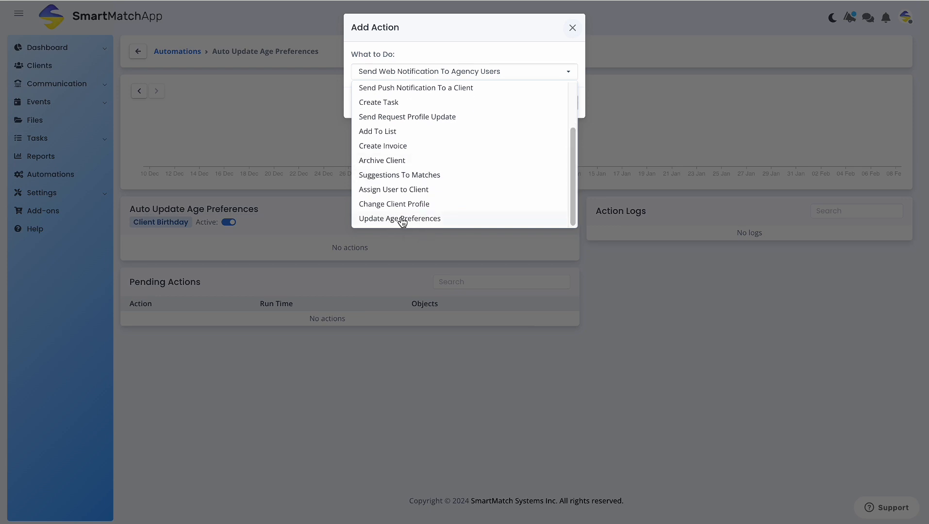
click(399, 218)
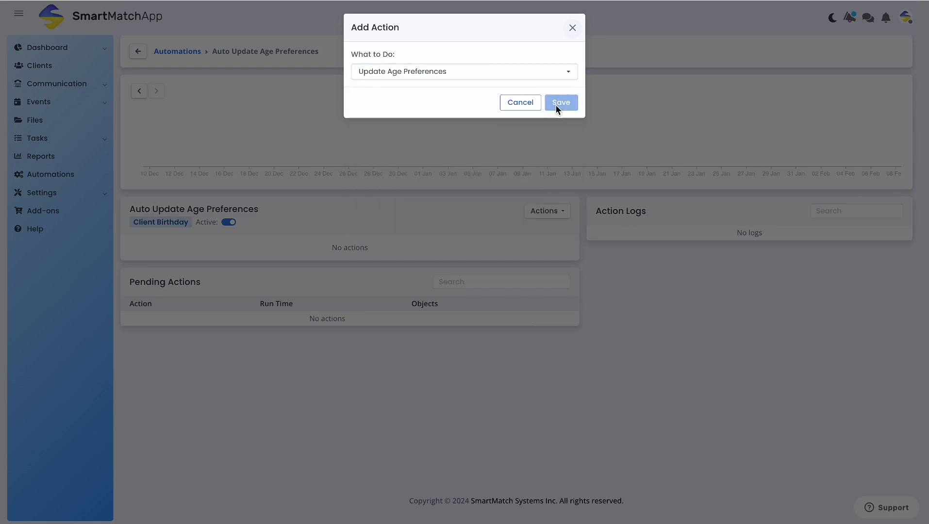
click(560, 102)
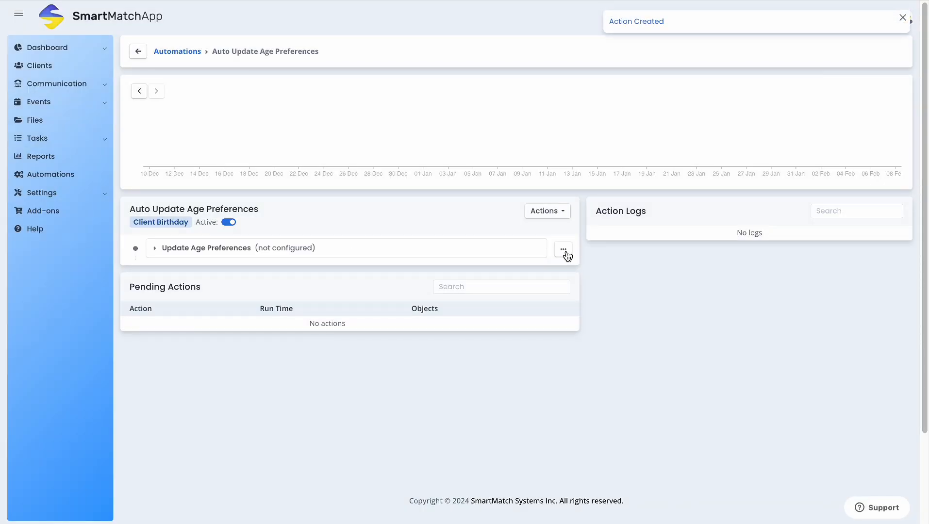
- Set the Update Age Preferences action to raise Preferred Age Range by 1, then save
click(561, 249)
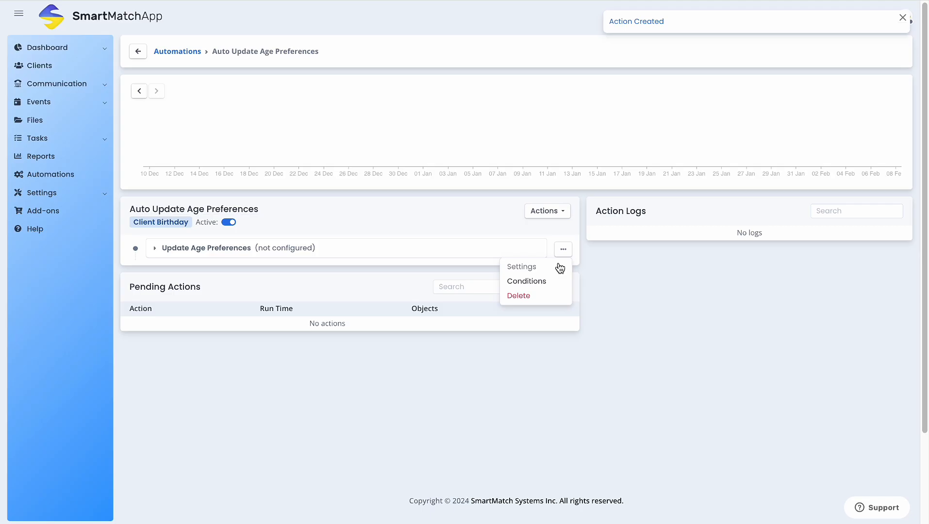
click(521, 266)
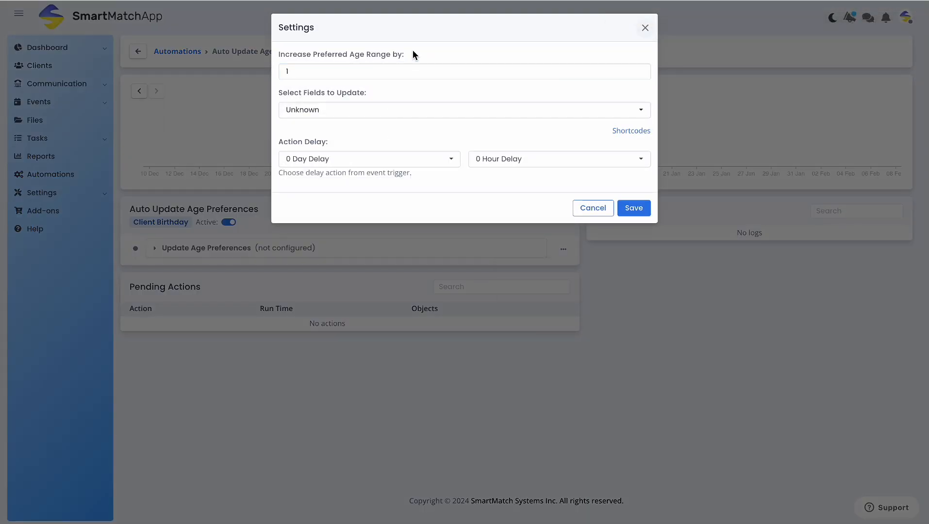
click(308, 71)
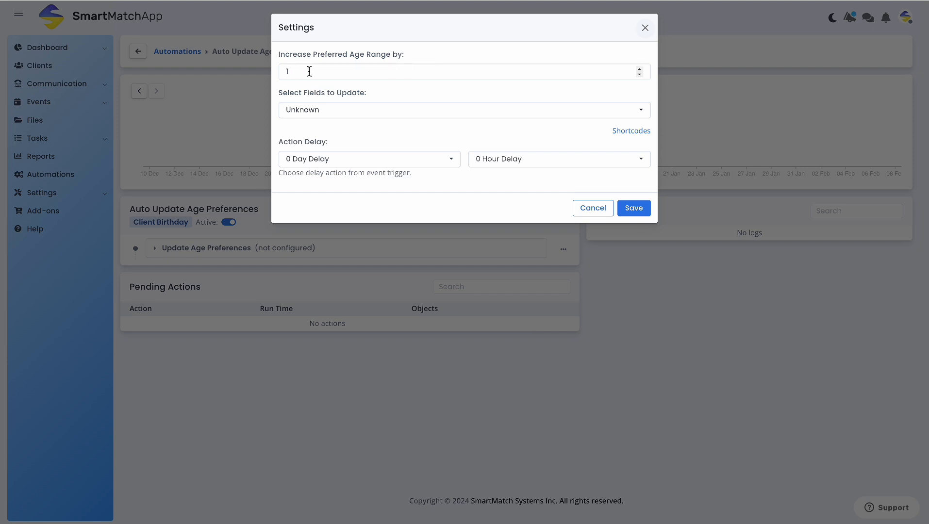
mouse_move(424, 70)
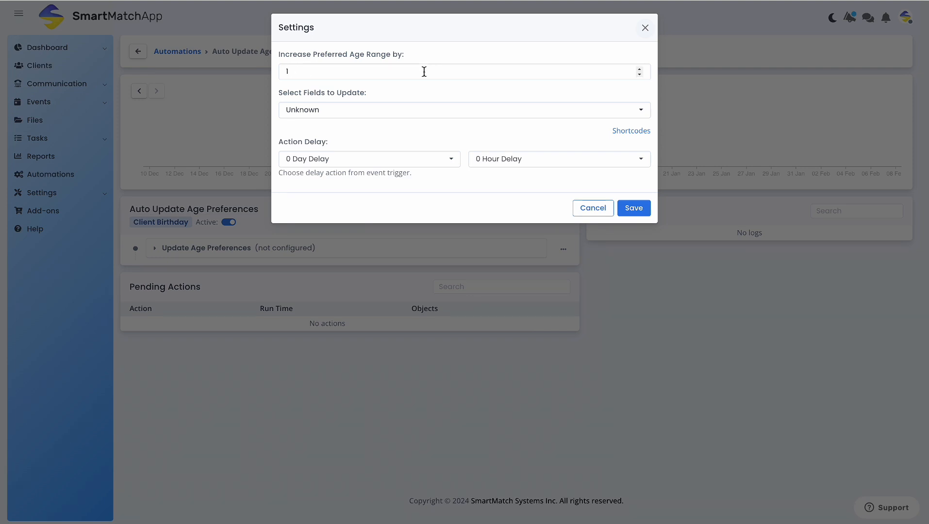
mouse_move(418, 105)
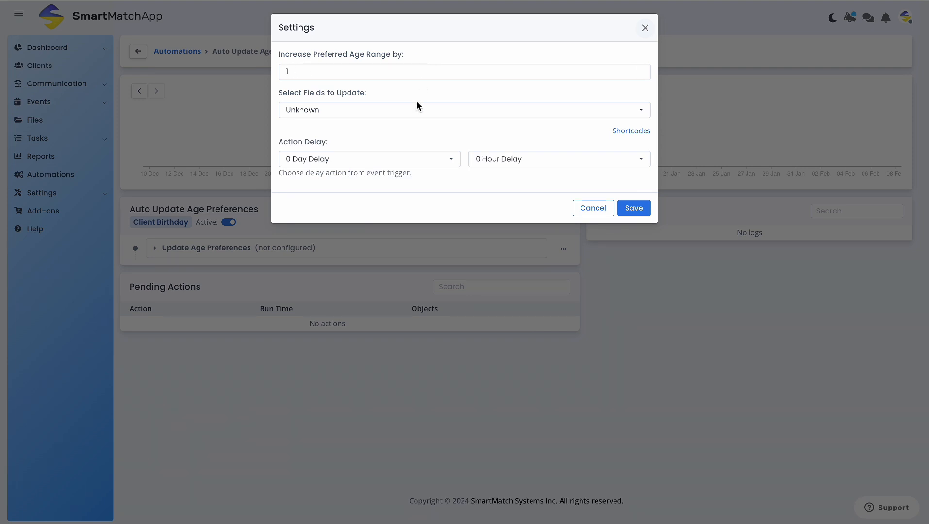
click(463, 109)
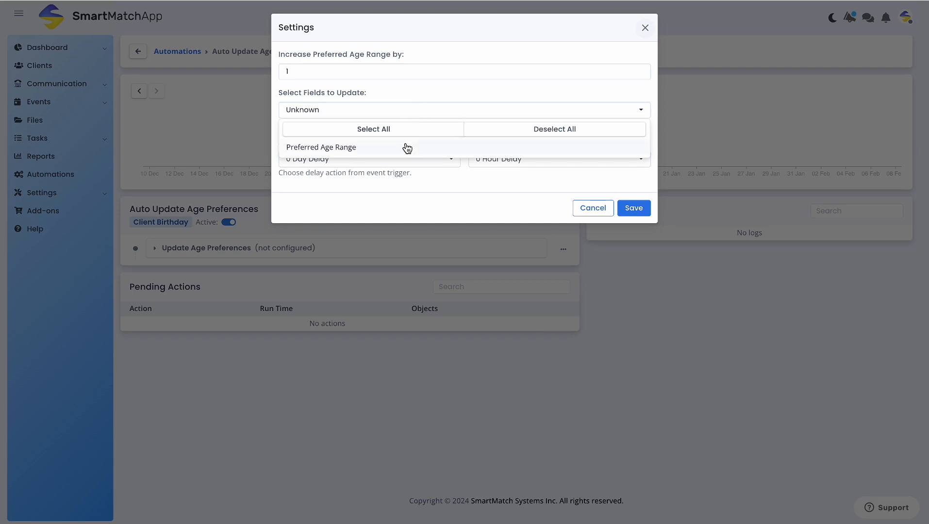
click(321, 147)
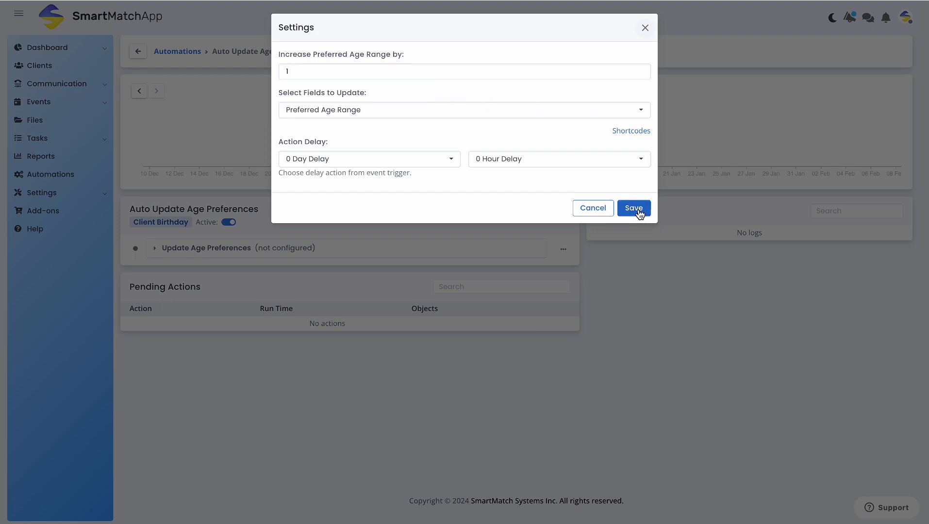
click(633, 208)
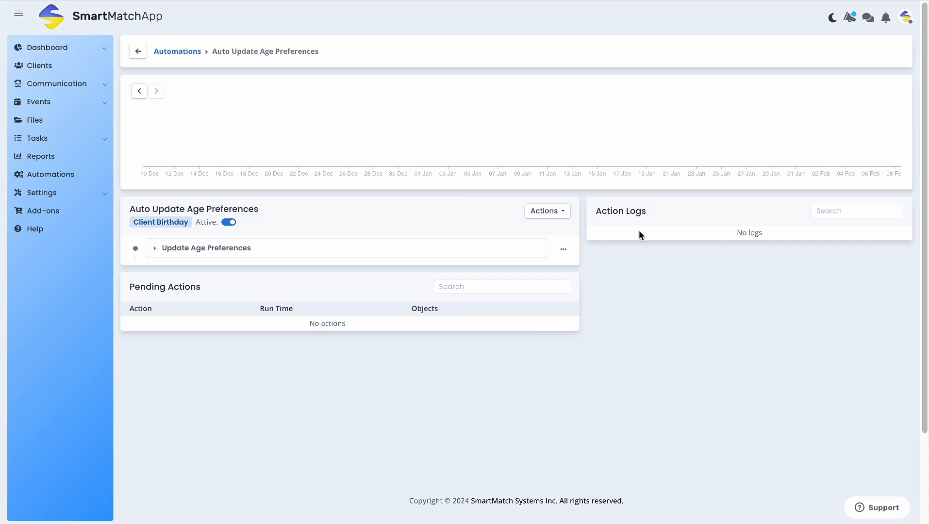
mouse_move(639, 298)
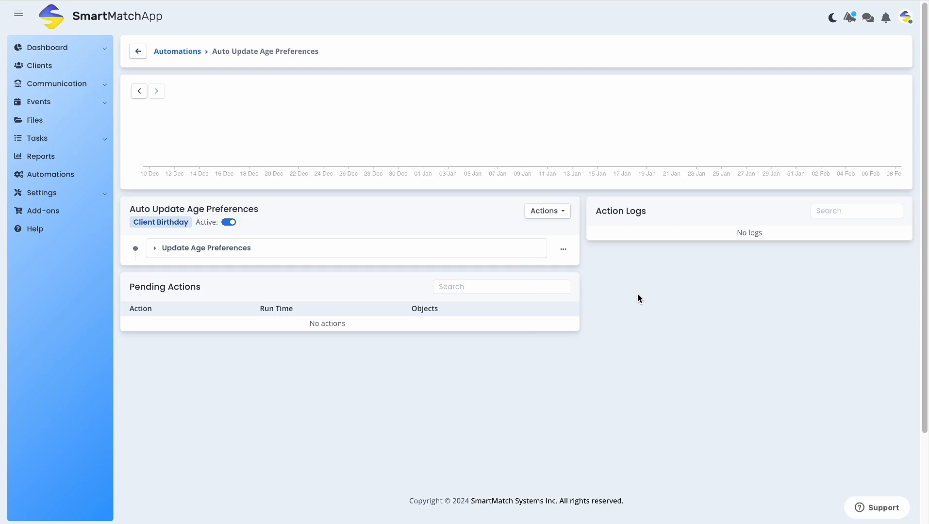